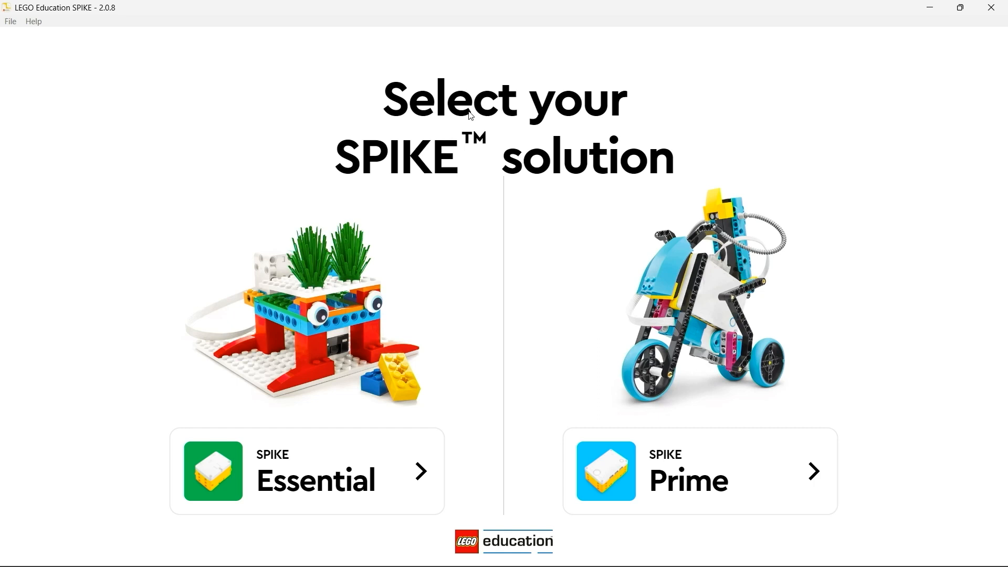
{"action": "mouse_move", "coordinate": [542, 170]}
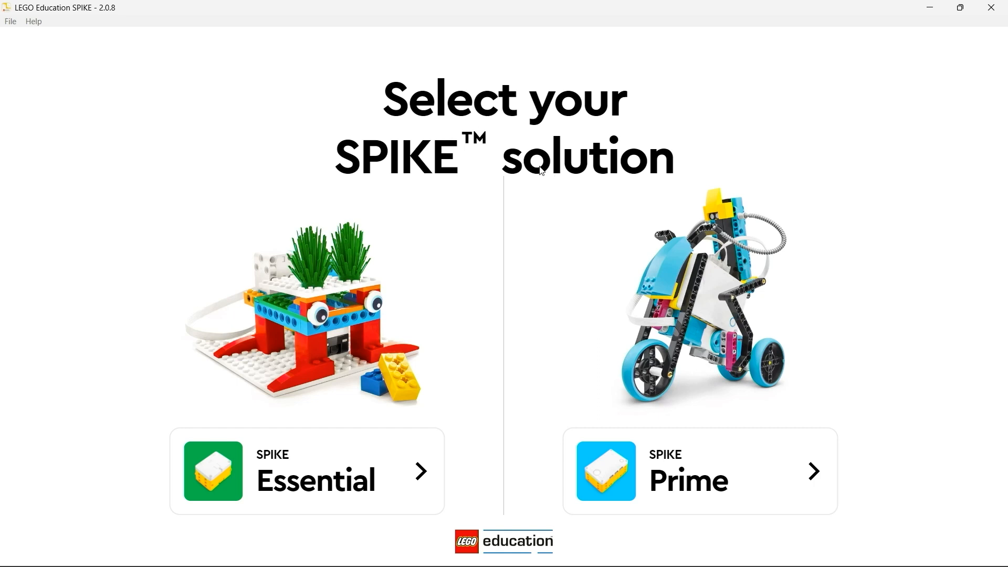
{"action": "mouse_move", "coordinate": [465, 250]}
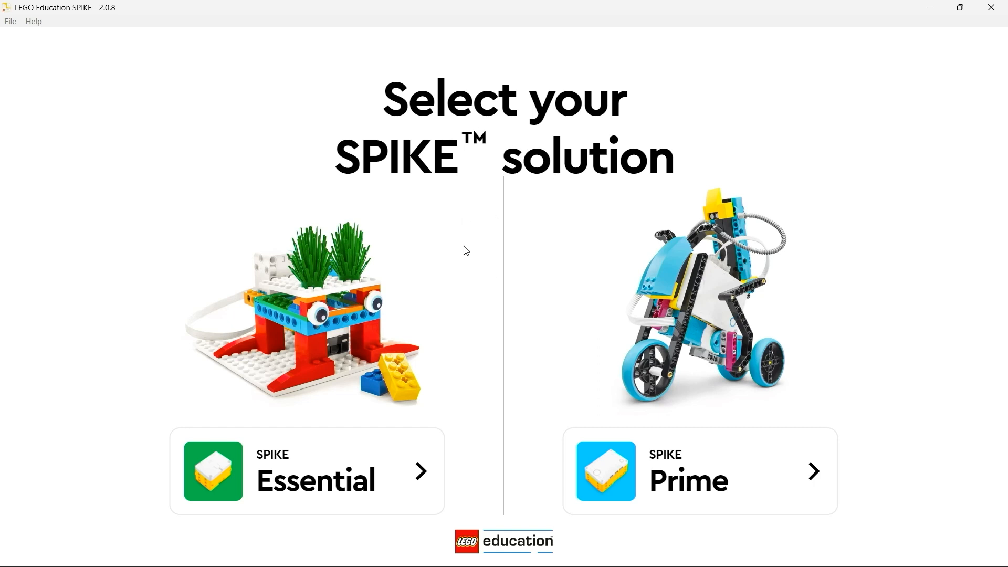
{"action": "mouse_move", "coordinate": [364, 482]}
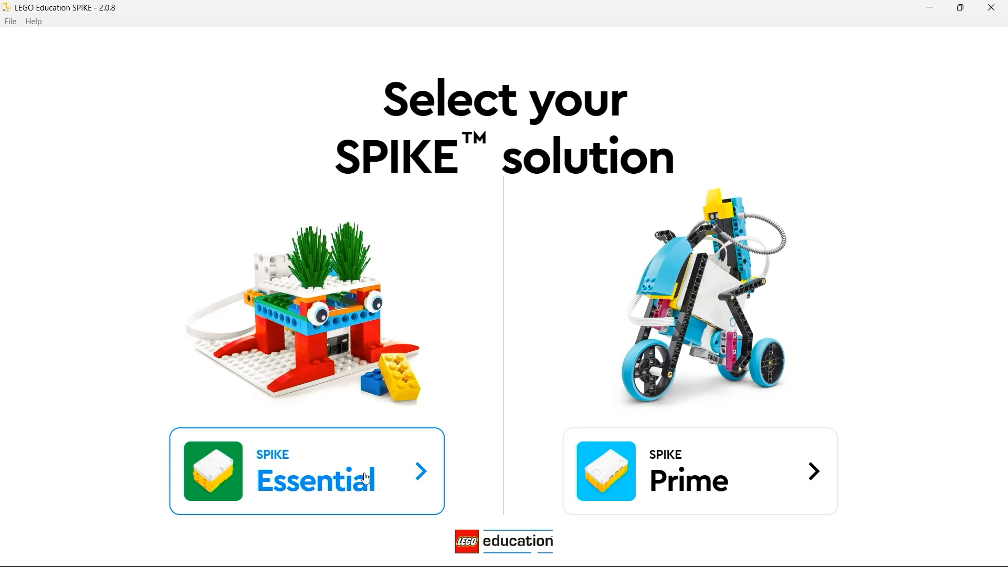
Choose SPIKE Essential to reach its home area with recent projects and unit plans.
{"action": "left_click", "coordinate": [307, 470]}
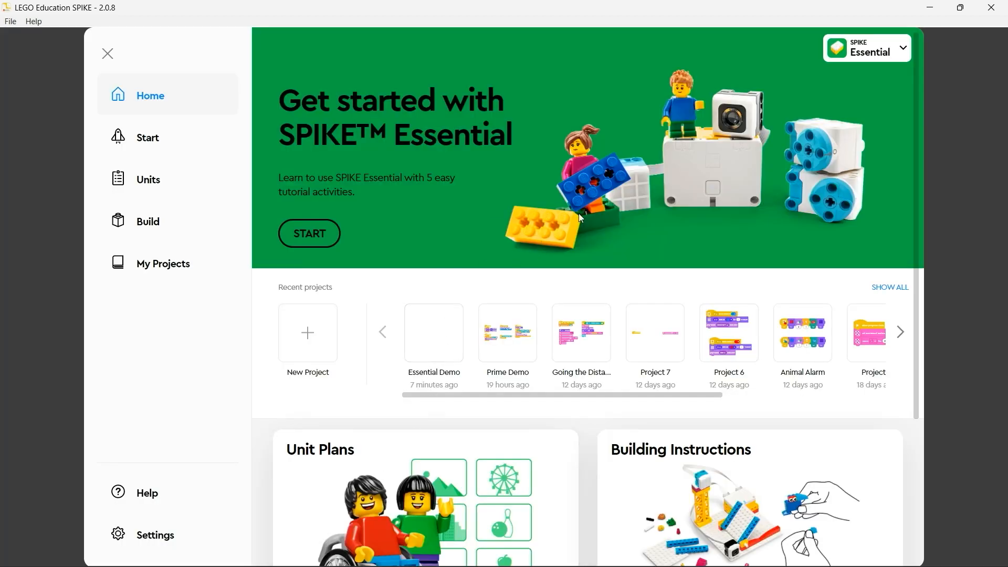
{"action": "mouse_move", "coordinate": [455, 205]}
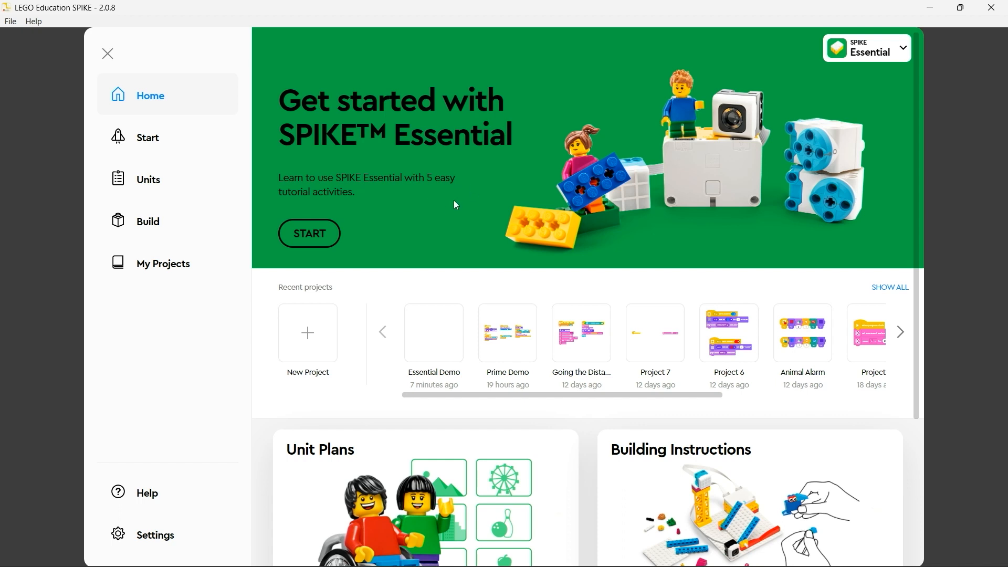
{"action": "mouse_move", "coordinate": [157, 179]}
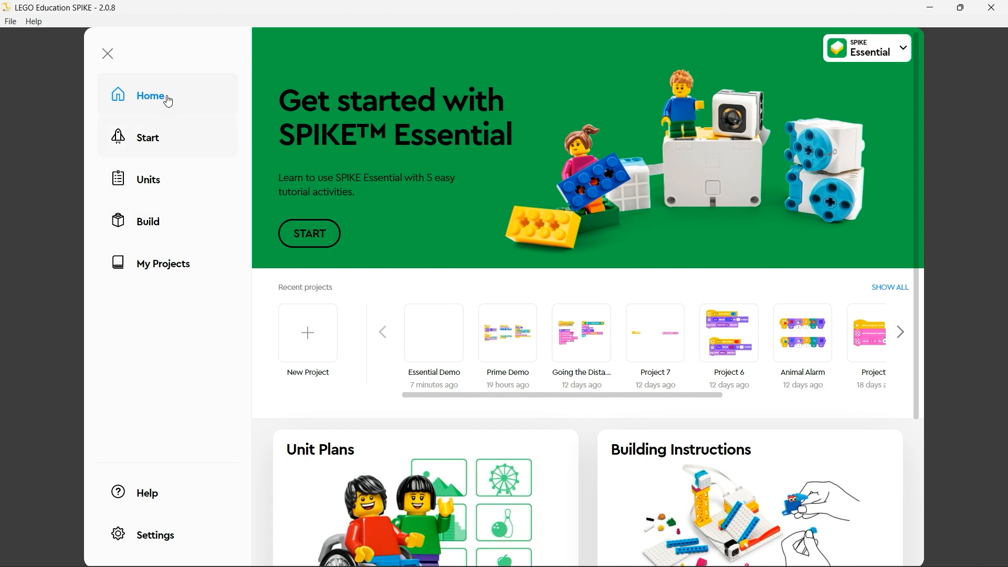
{"action": "mouse_move", "coordinate": [596, 262]}
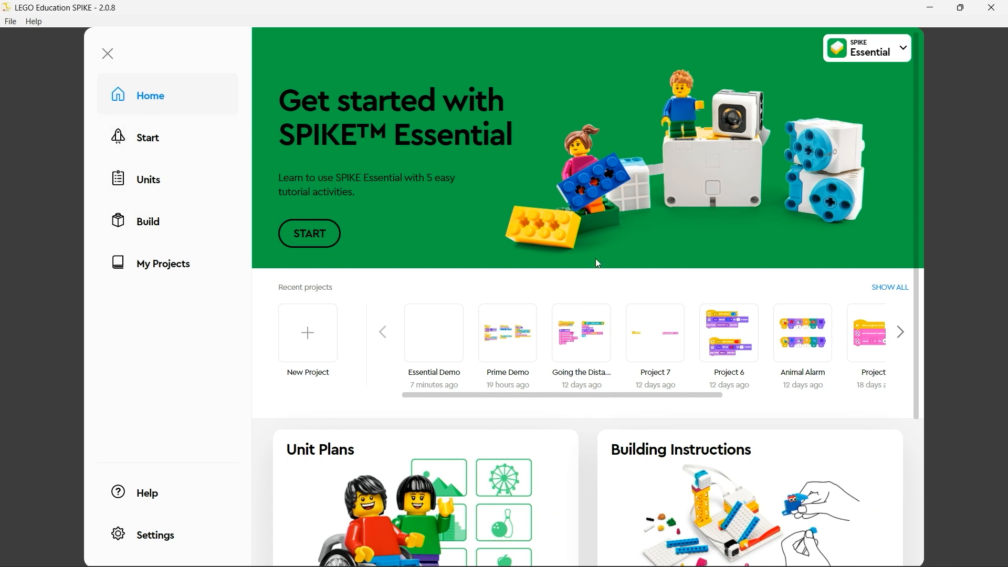
{"action": "mouse_move", "coordinate": [487, 240]}
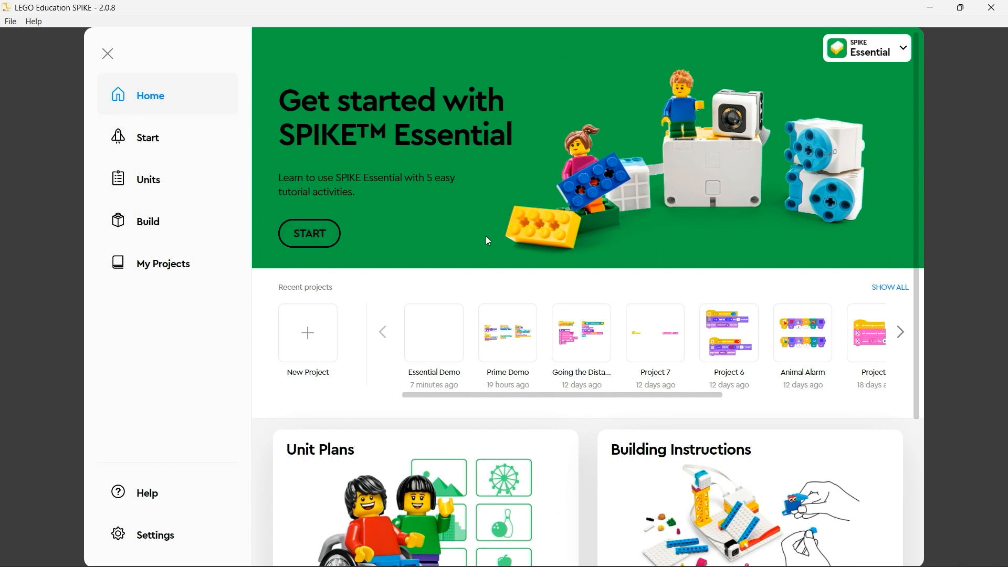
{"action": "mouse_move", "coordinate": [783, 167]}
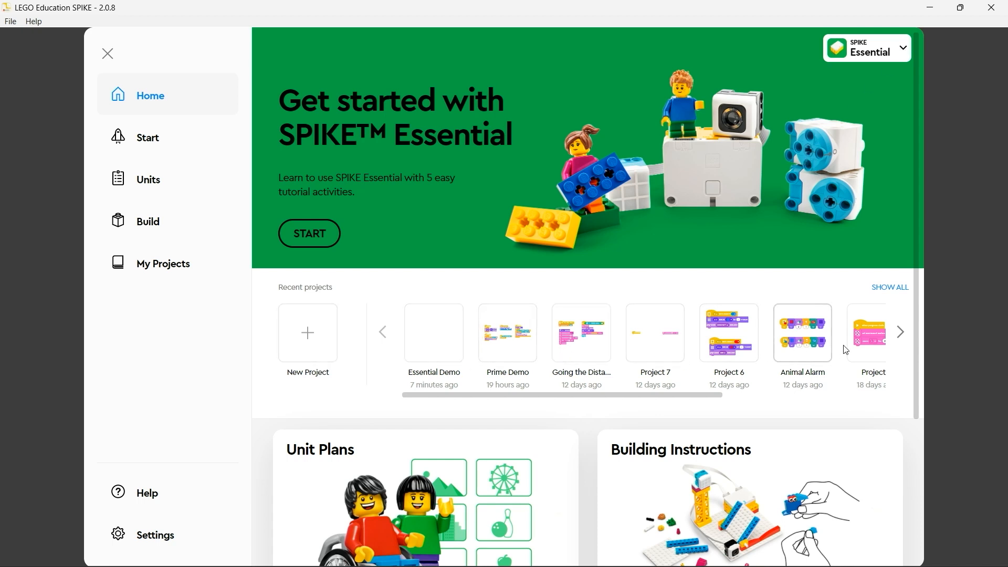
{"action": "mouse_move", "coordinate": [455, 468]}
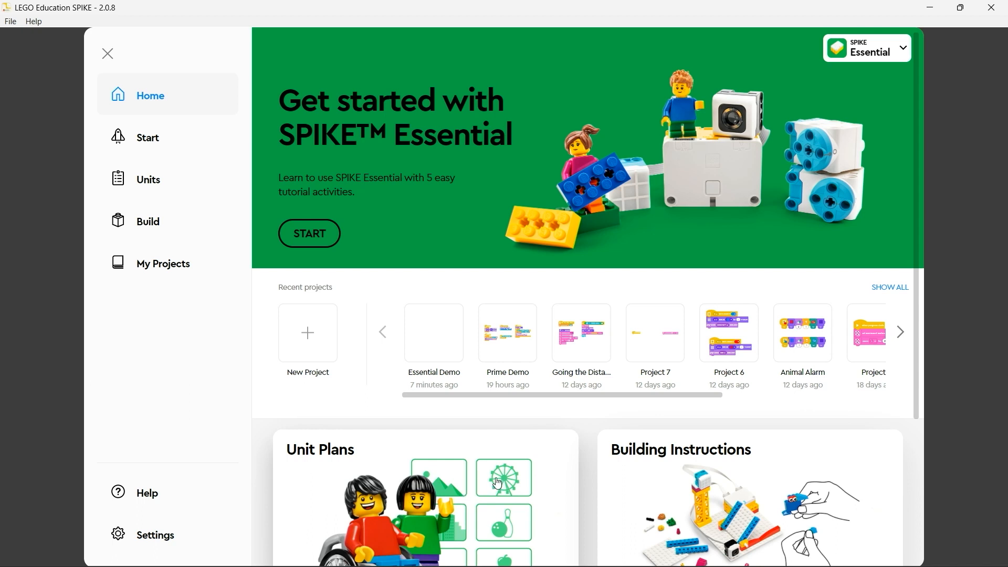
{"action": "mouse_move", "coordinate": [560, 480]}
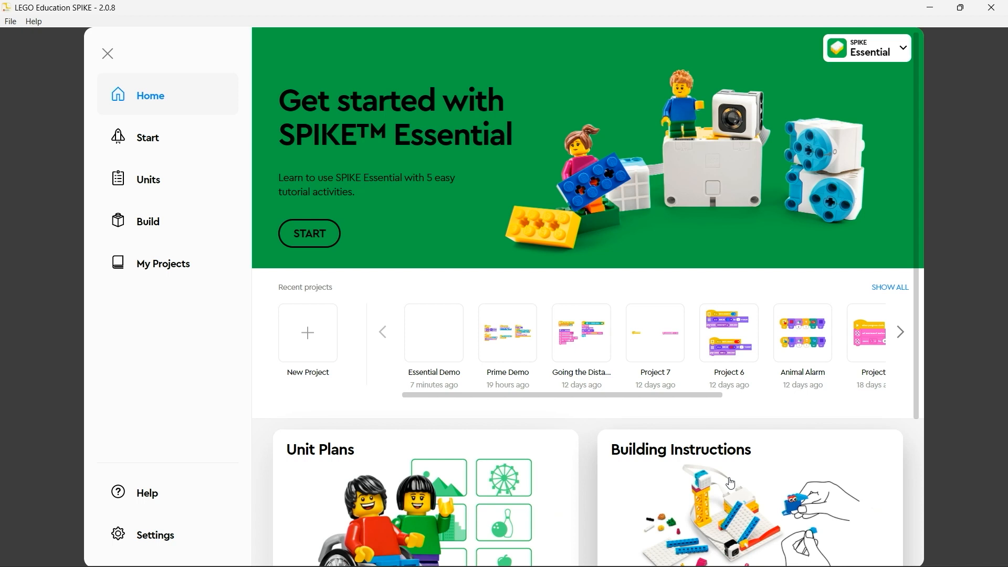
{"action": "mouse_move", "coordinate": [778, 391]}
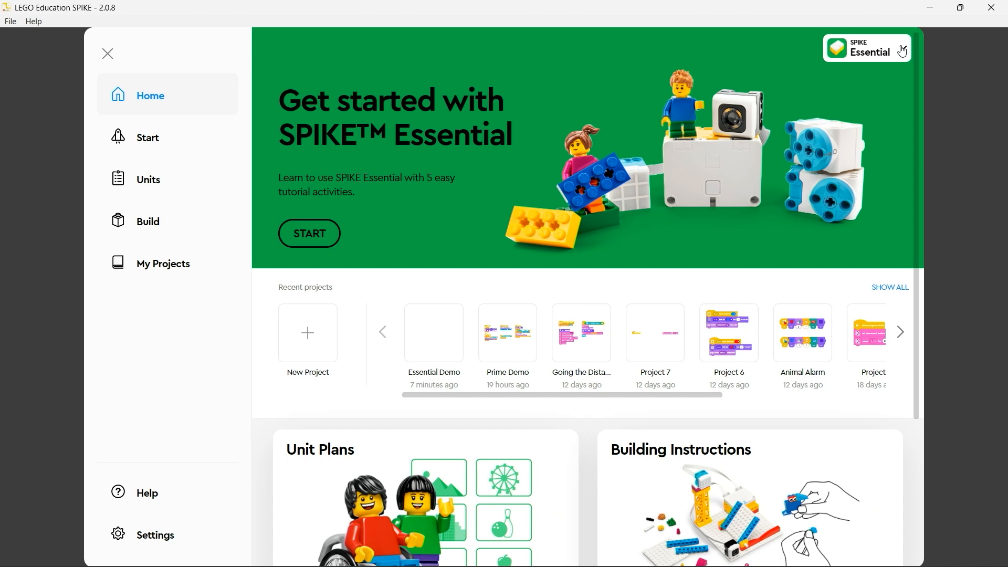
{"action": "mouse_move", "coordinate": [851, 47]}
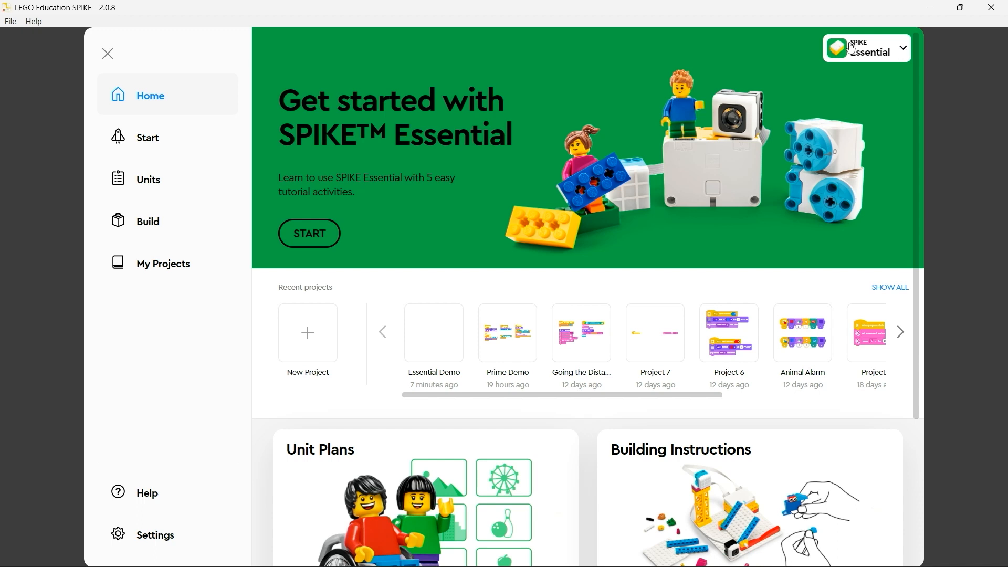
{"action": "mouse_move", "coordinate": [147, 137]}
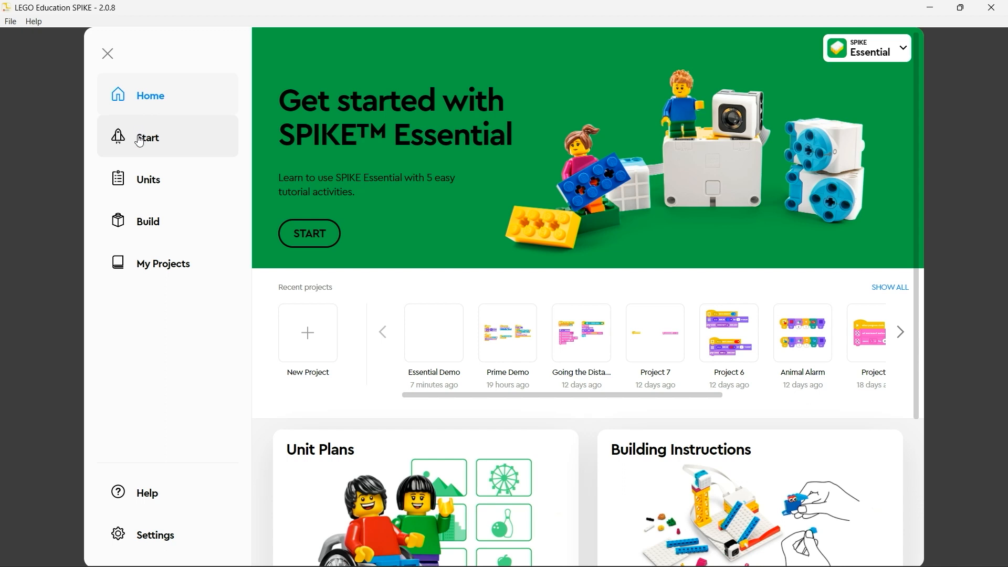
{"action": "mouse_move", "coordinate": [154, 141]}
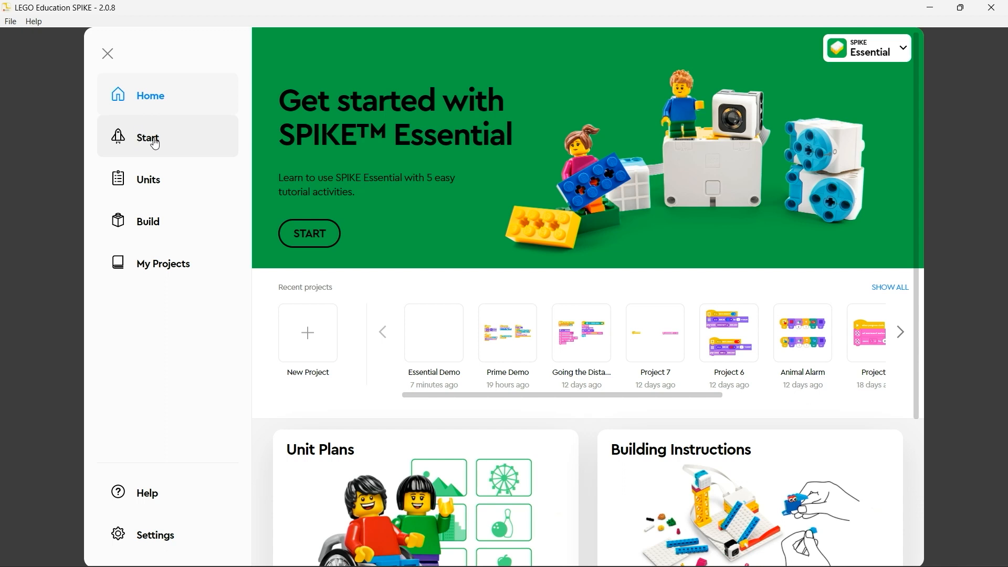
Show the Start section listing the five tutorial activities from The Motor to Word Blocks.
{"action": "left_click", "coordinate": [147, 138]}
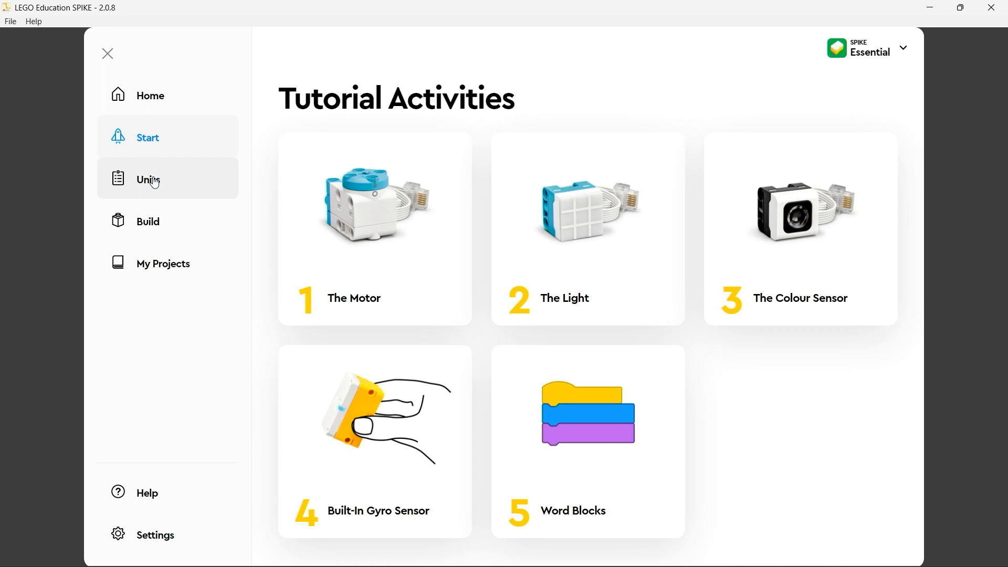
{"action": "left_click", "coordinate": [147, 180]}
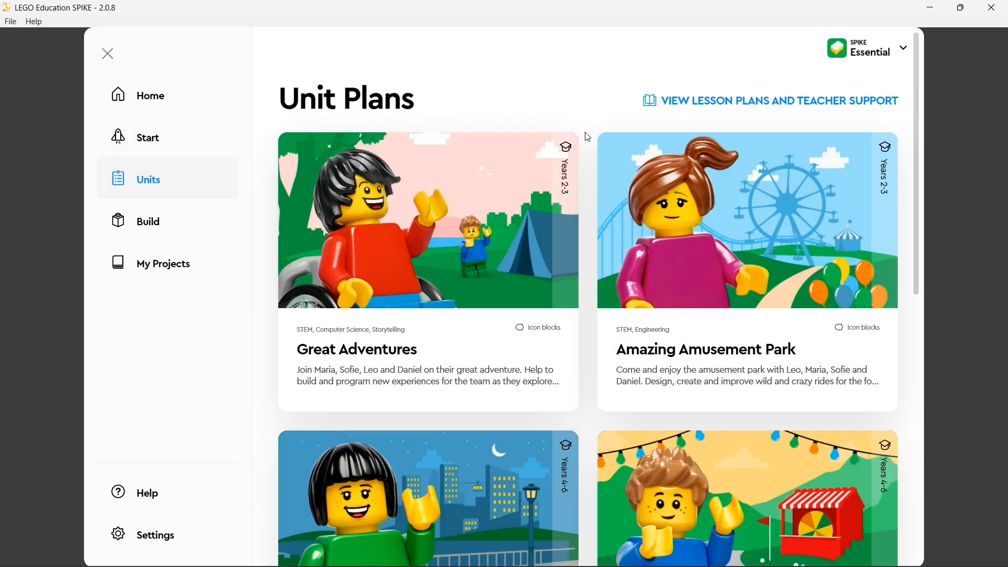
{"action": "scroll", "scroll_direction": "down", "scroll_amount": 3}
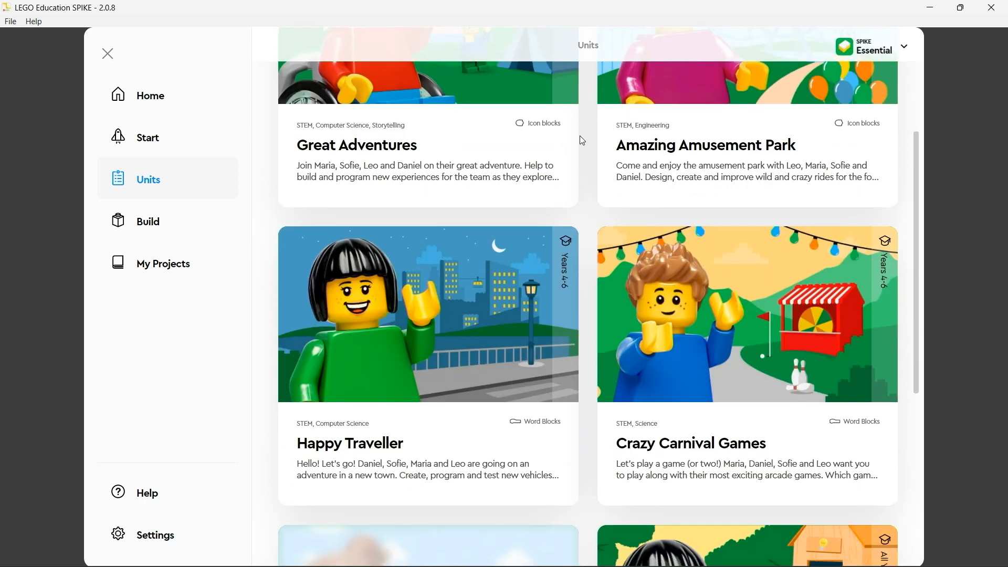
{"action": "scroll", "scroll_direction": "down", "scroll_amount": 3}
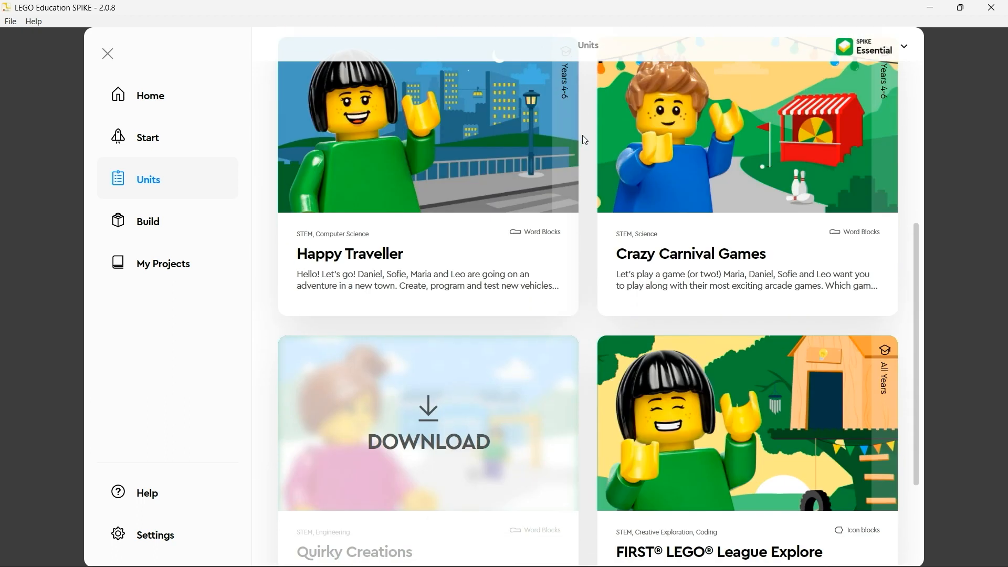
{"action": "scroll", "scroll_direction": "down", "scroll_amount": 3}
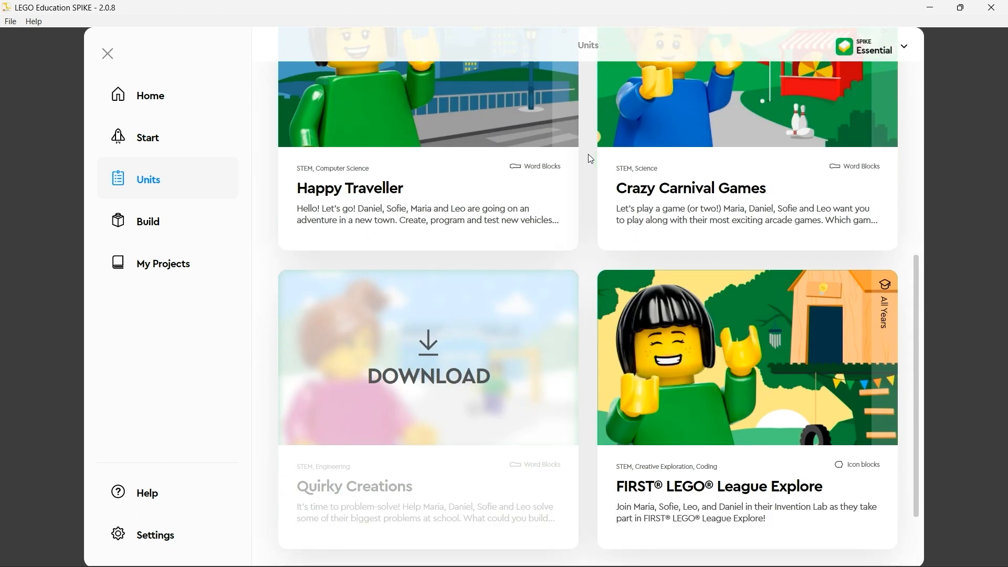
{"action": "mouse_move", "coordinate": [476, 360]}
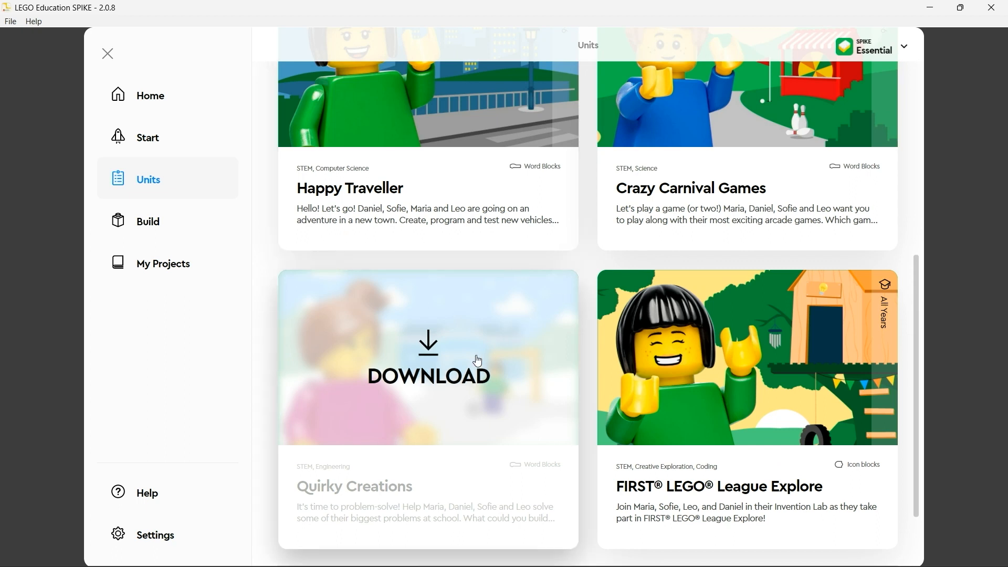
{"action": "mouse_move", "coordinate": [426, 339]}
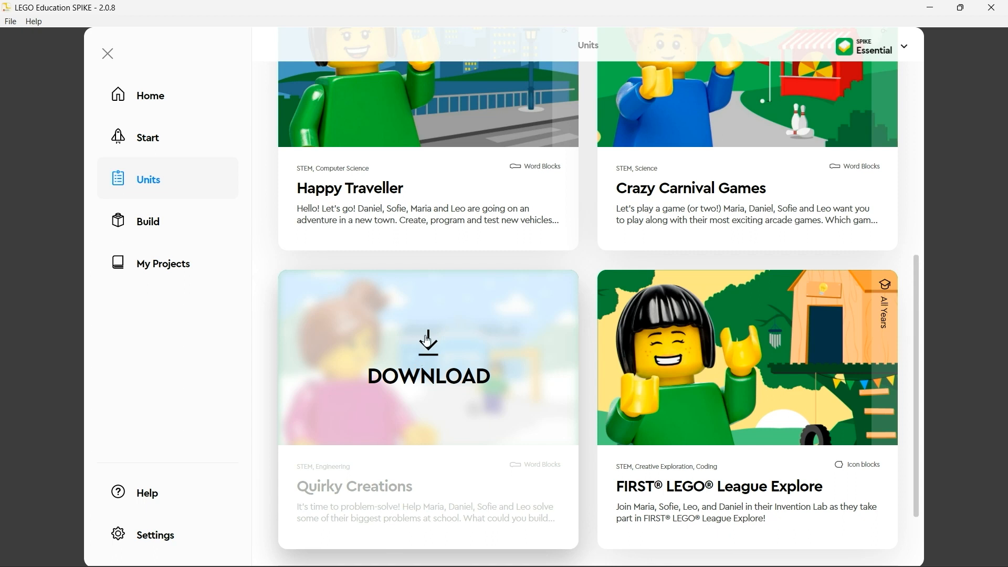
{"action": "mouse_move", "coordinate": [450, 353]}
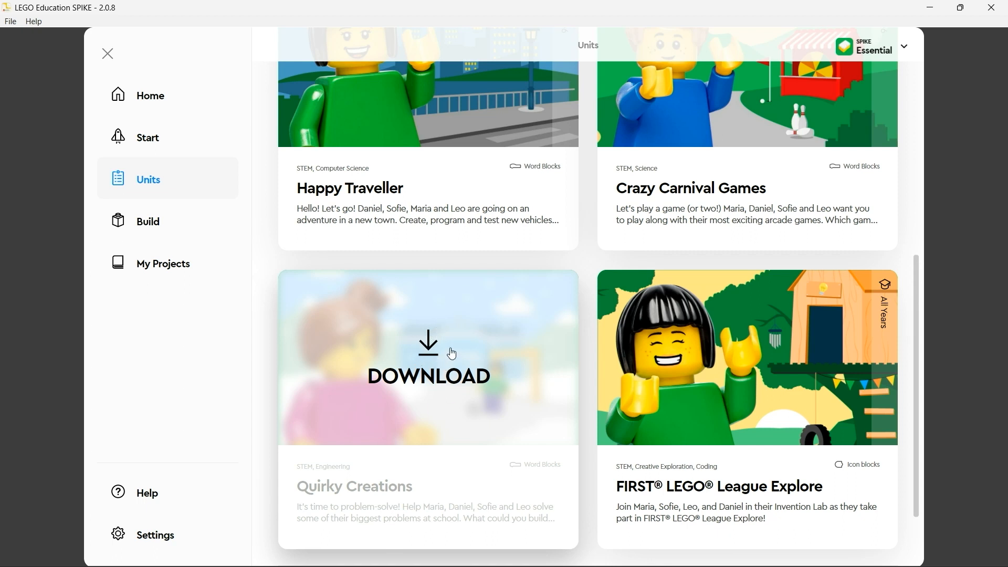
{"action": "mouse_move", "coordinate": [591, 277]}
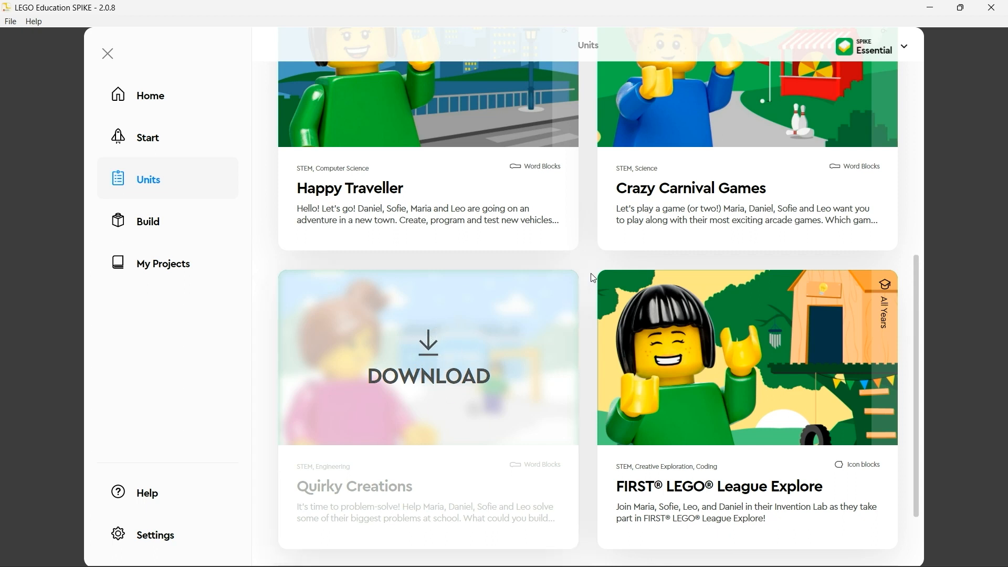
{"action": "mouse_move", "coordinate": [585, 269]}
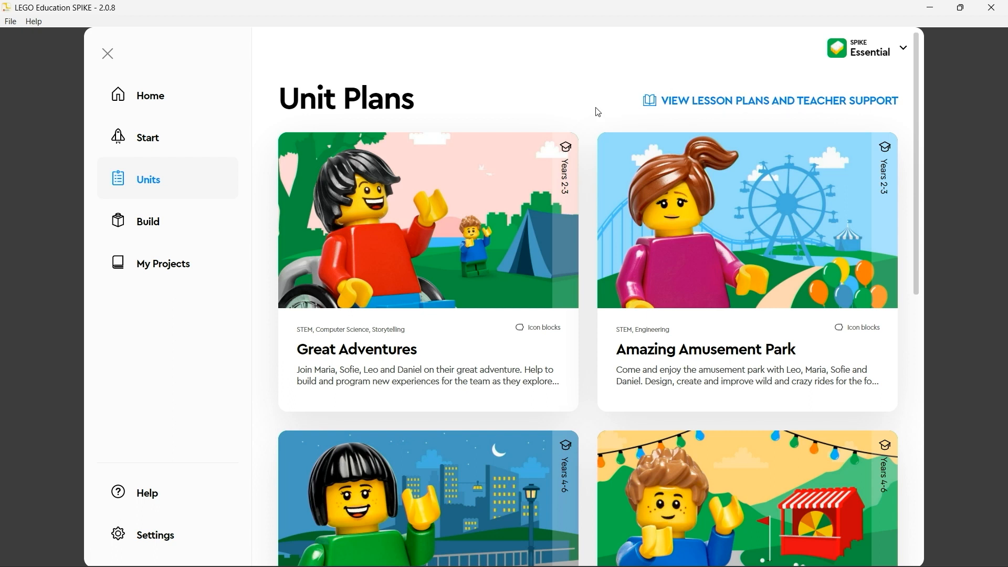
{"action": "mouse_move", "coordinate": [592, 109]}
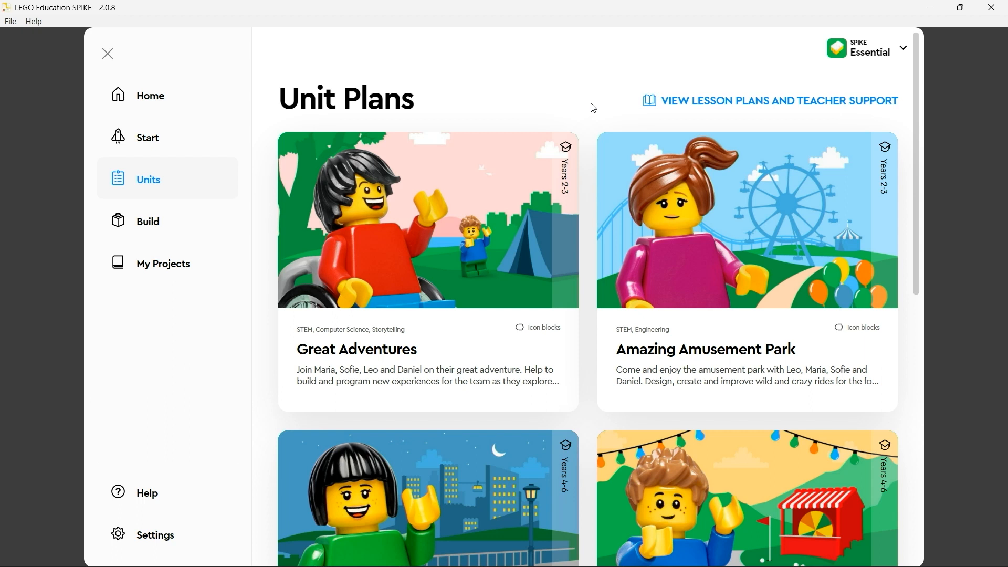
{"action": "left_click", "coordinate": [147, 222]}
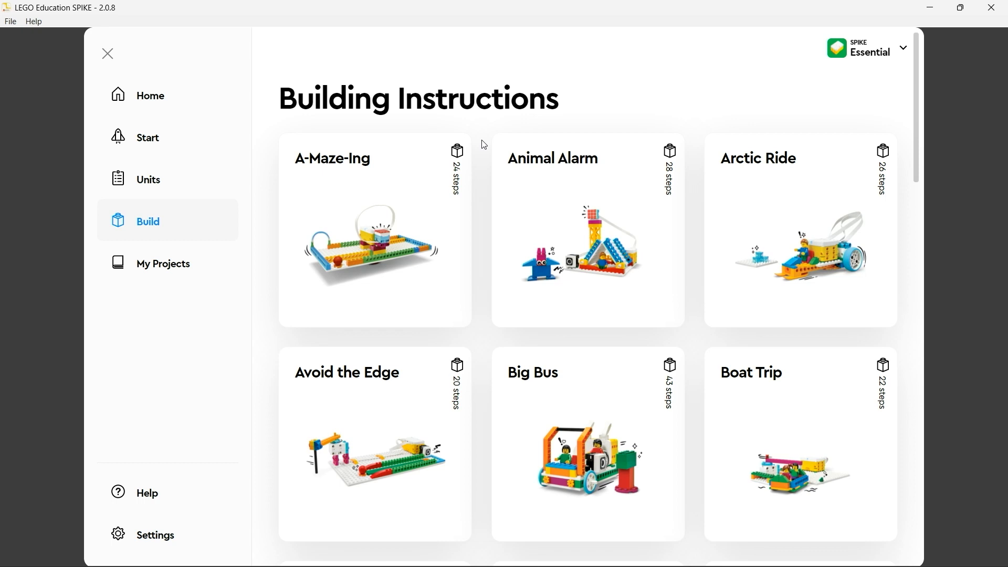
{"action": "mouse_move", "coordinate": [486, 144]}
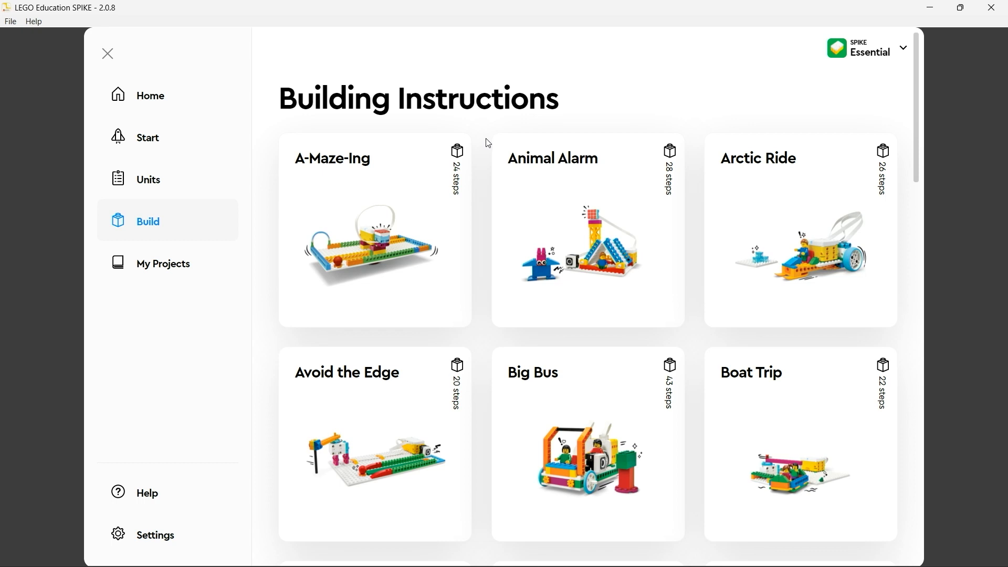
Browse the Building Instructions down to Underwater Quest, then go to My Projects.
{"action": "scroll", "scroll_direction": "down", "scroll_amount": 3}
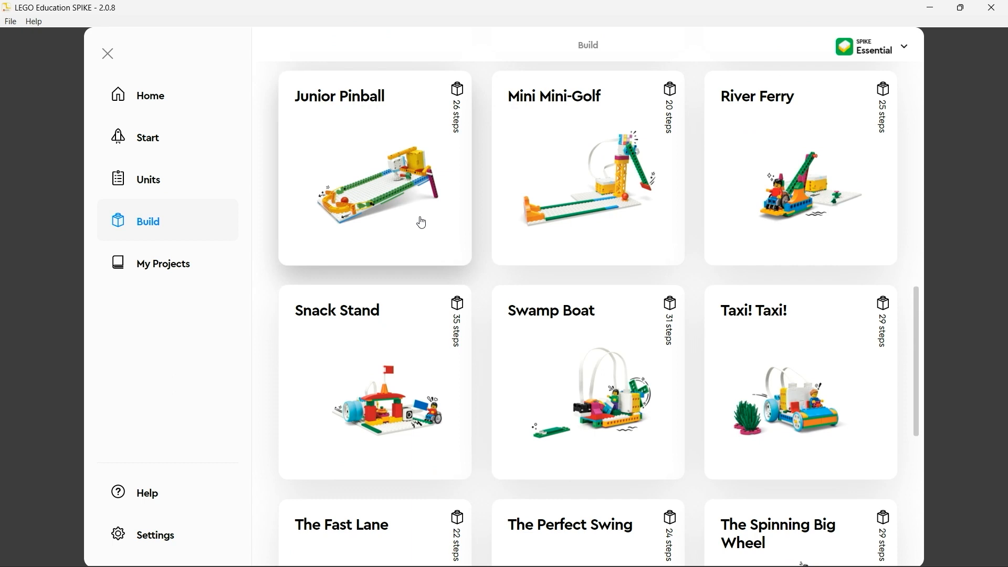
{"action": "scroll", "scroll_direction": "down", "scroll_amount": 3}
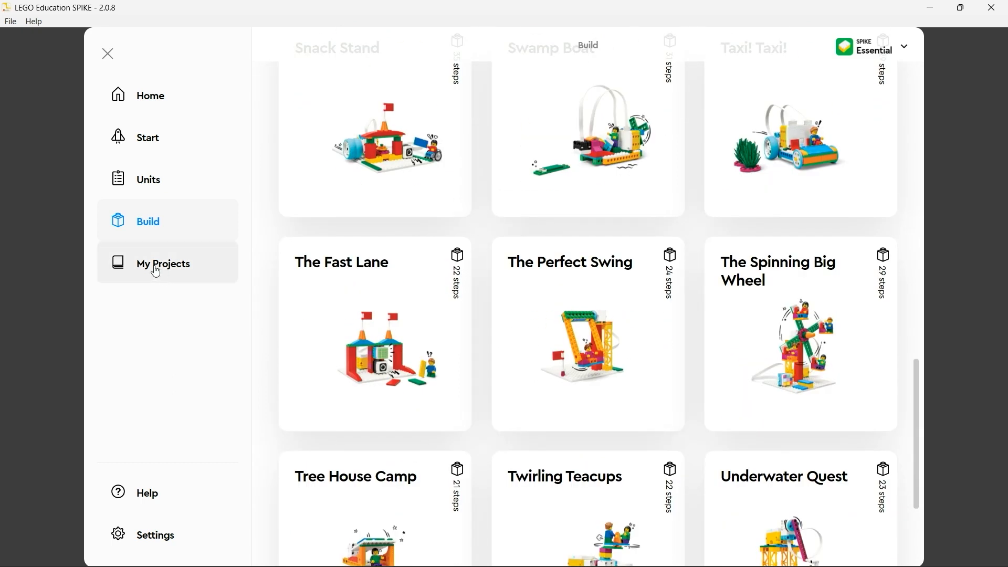
{"action": "left_click", "coordinate": [163, 264]}
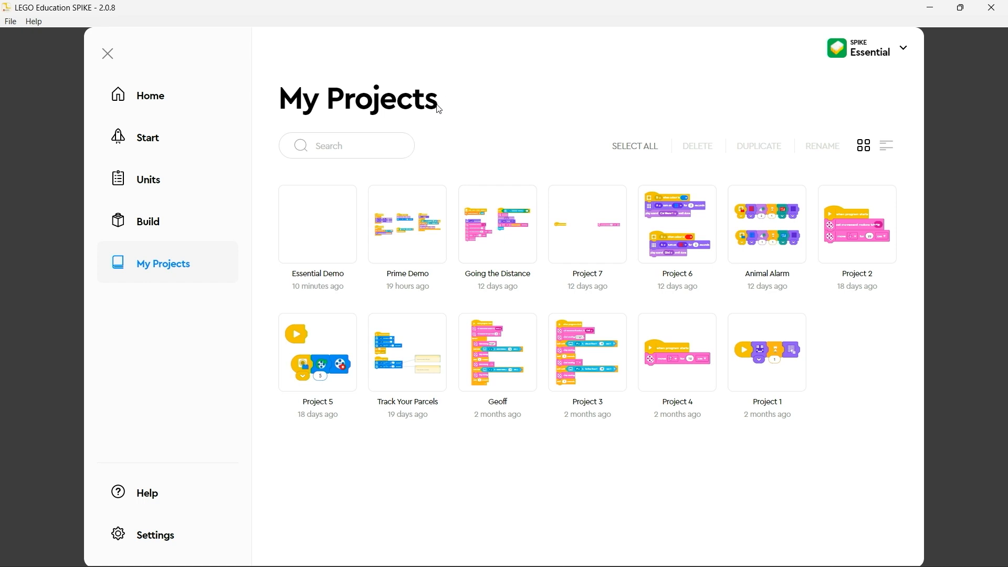
{"action": "mouse_move", "coordinate": [525, 503]}
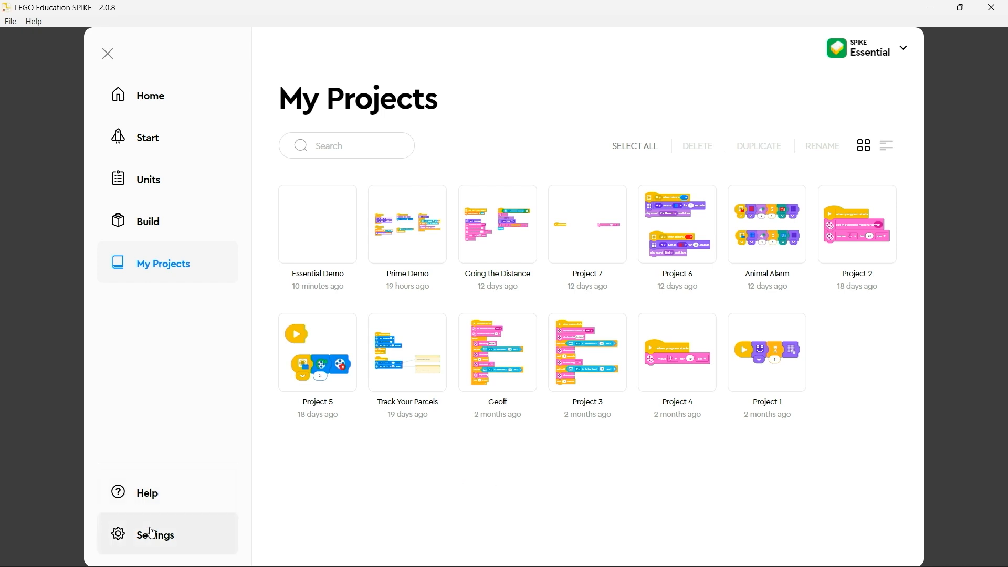
{"action": "mouse_move", "coordinate": [190, 522]}
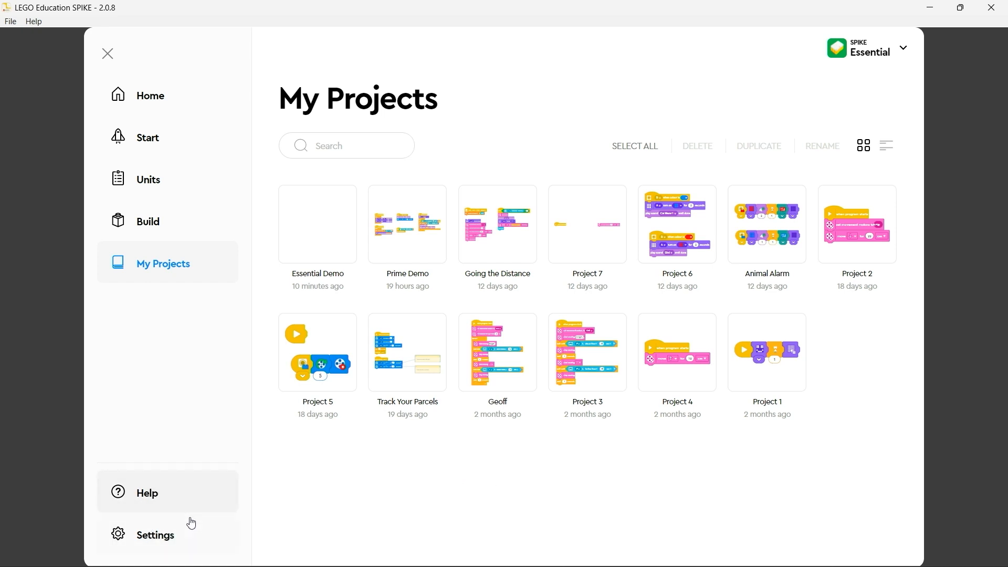
{"action": "mouse_move", "coordinate": [141, 500]}
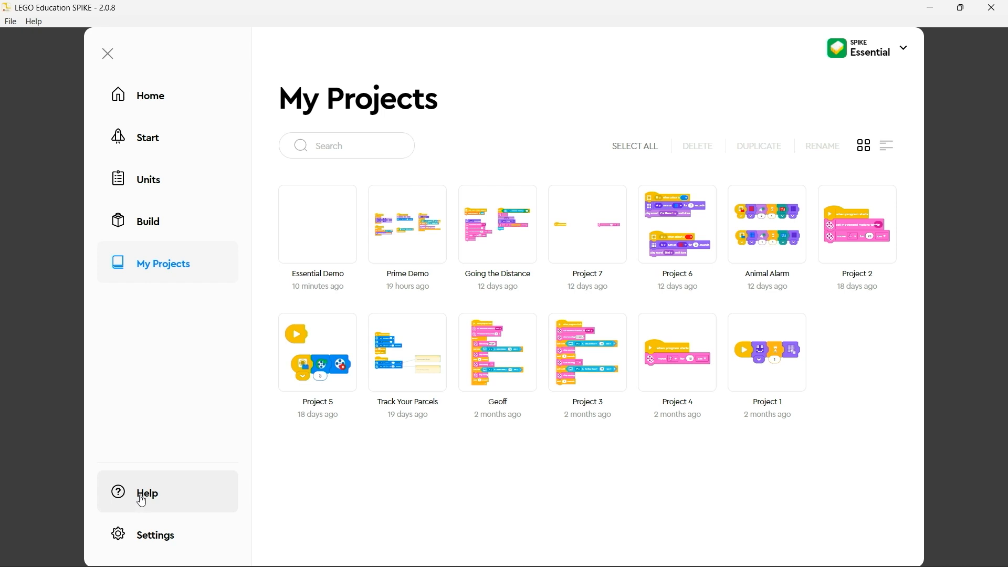
Look over the Settings page, then return to the SPIKE Essential Home page.
{"action": "left_click", "coordinate": [155, 534]}
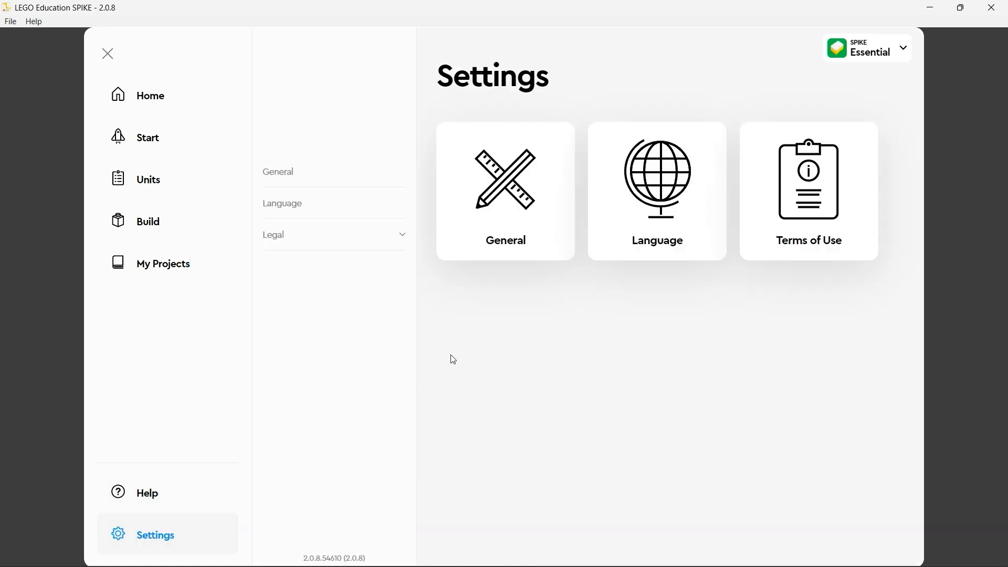
{"action": "mouse_move", "coordinate": [401, 351]}
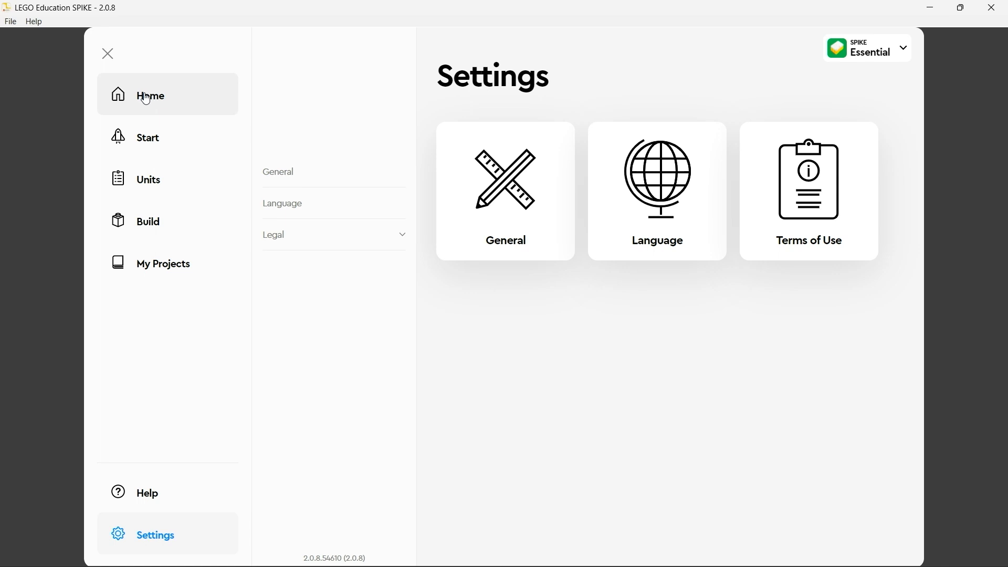
{"action": "left_click", "coordinate": [150, 96]}
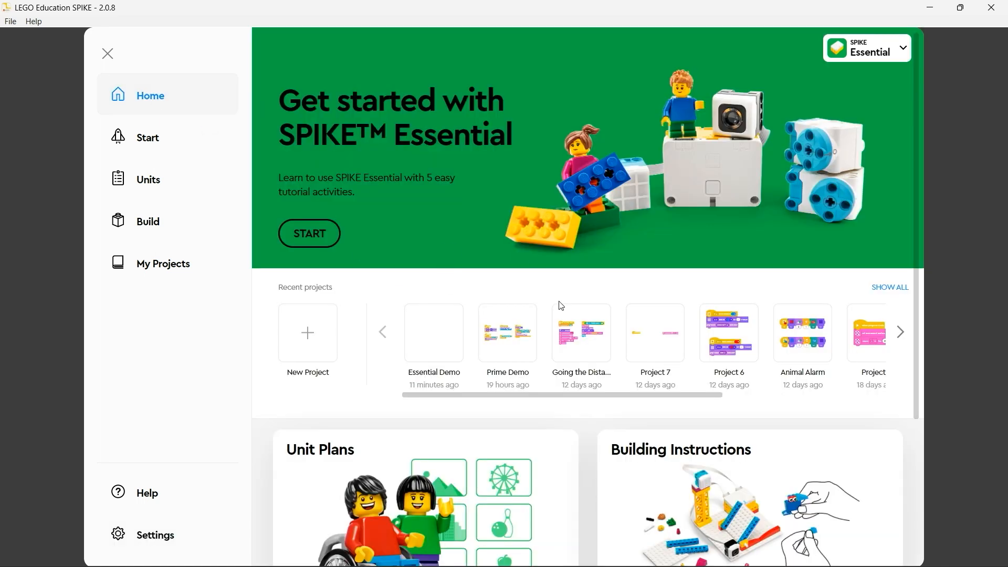